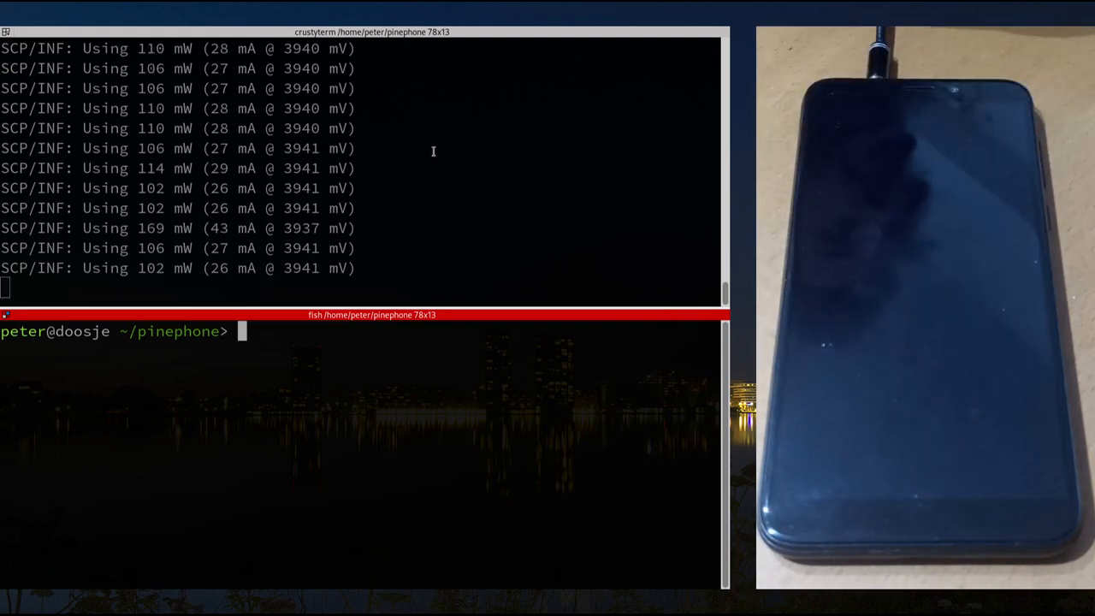
{"action": "mouse_move", "coordinate": [411, 181]}
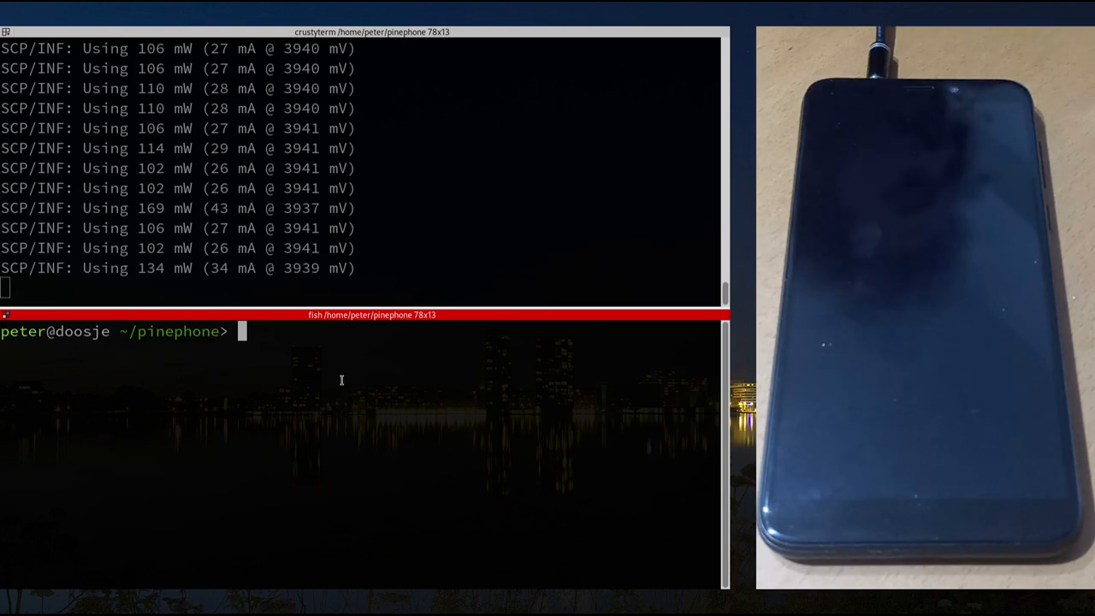
Enter the command ssh 192.168.126.60 in the lower fish pane
{"action": "type", "text": "ssh 192.168.126.60"}
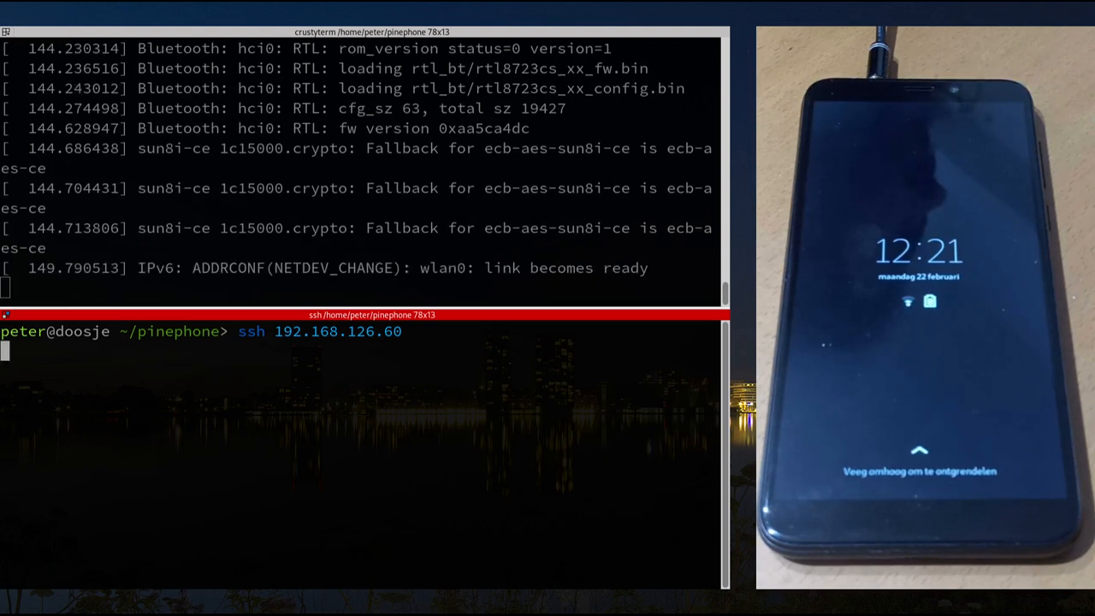
Connect to 192.168.126.60, become root with sudo -s, and run systemctl suspend; exit
{"action": "key", "text": "Return"}
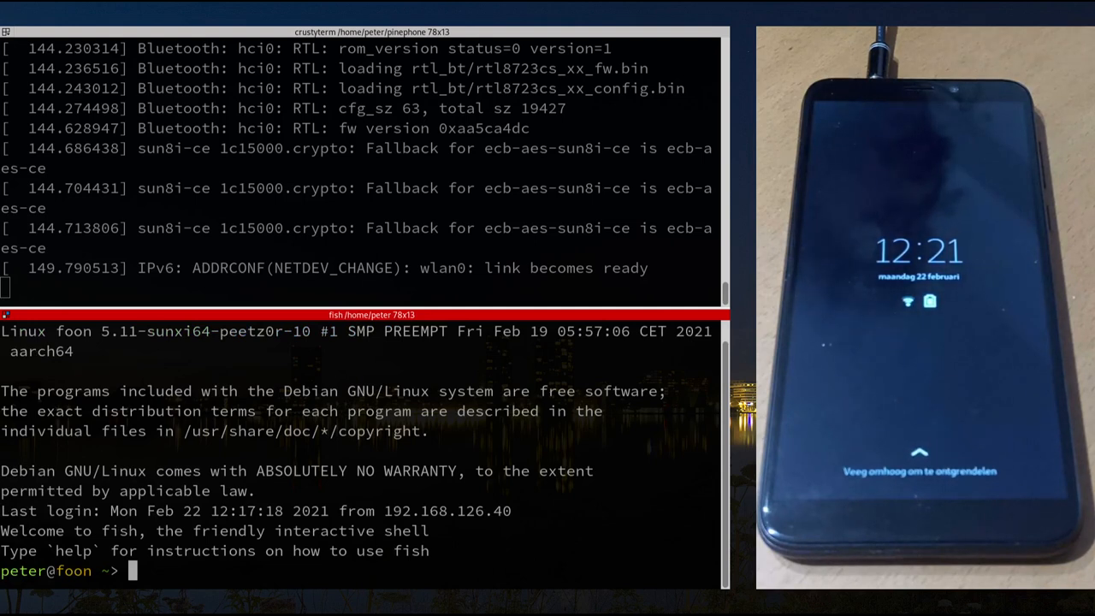
{"action": "type", "text": "sudo -s"}
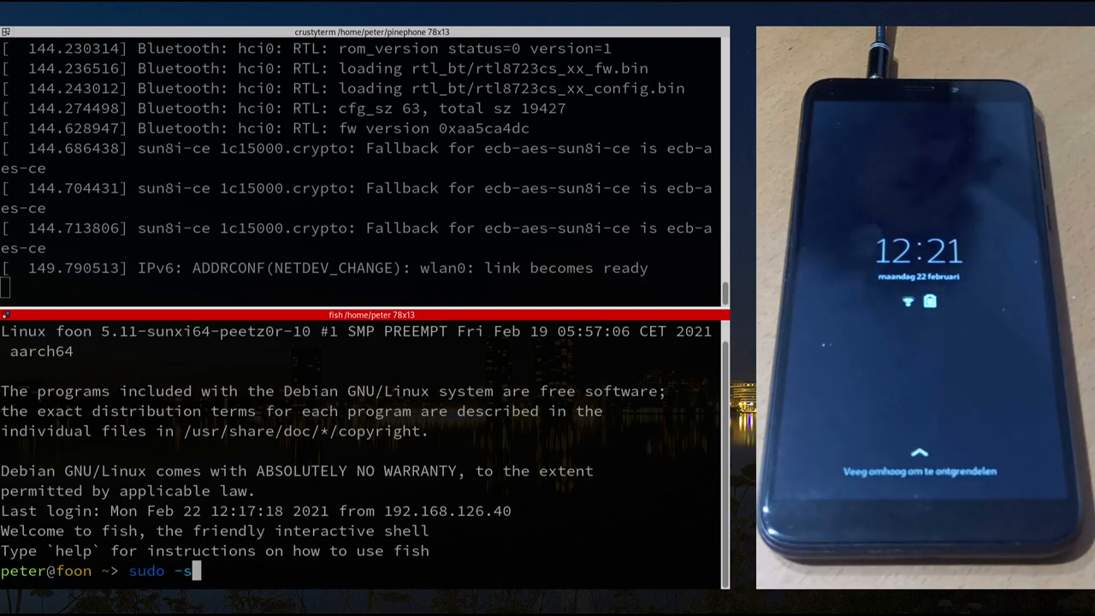
{"action": "key", "text": "Return"}
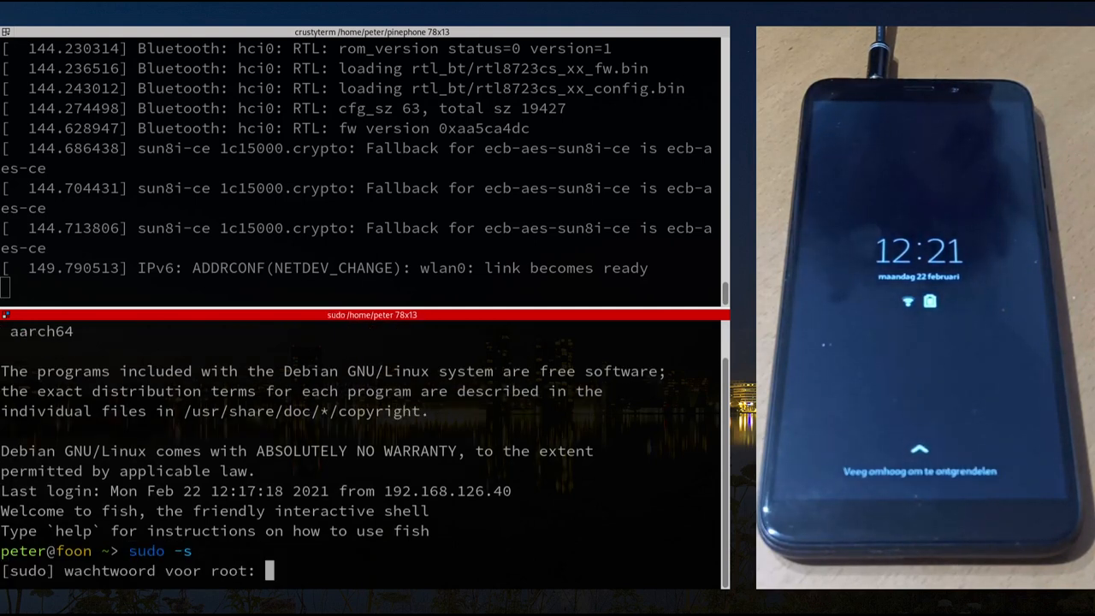
{"action": "key", "text": "Return"}
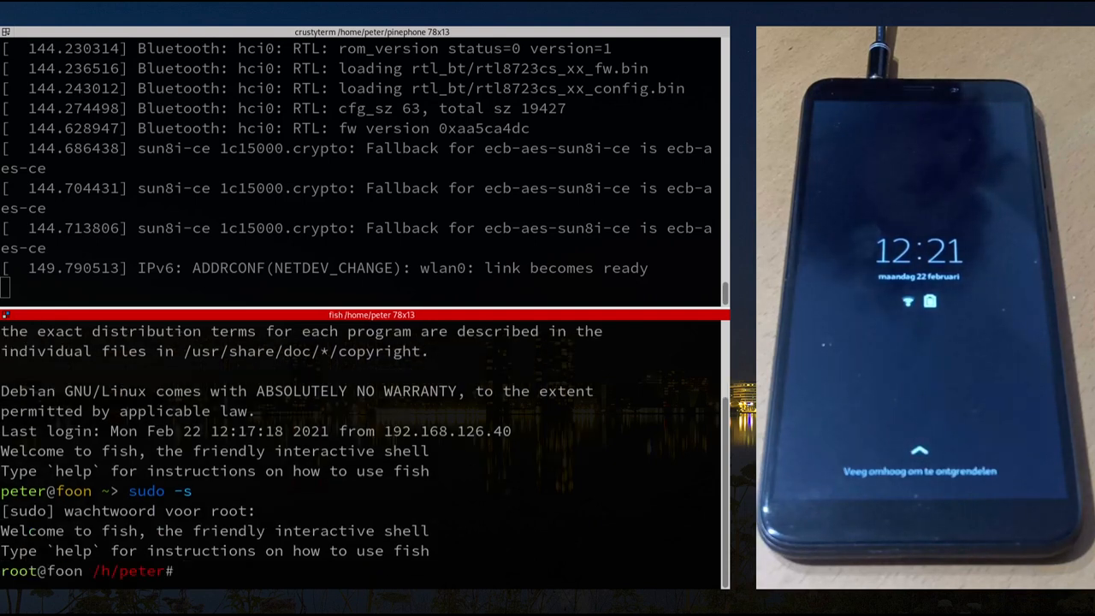
{"action": "type", "text": "systemctl suspend; exit"}
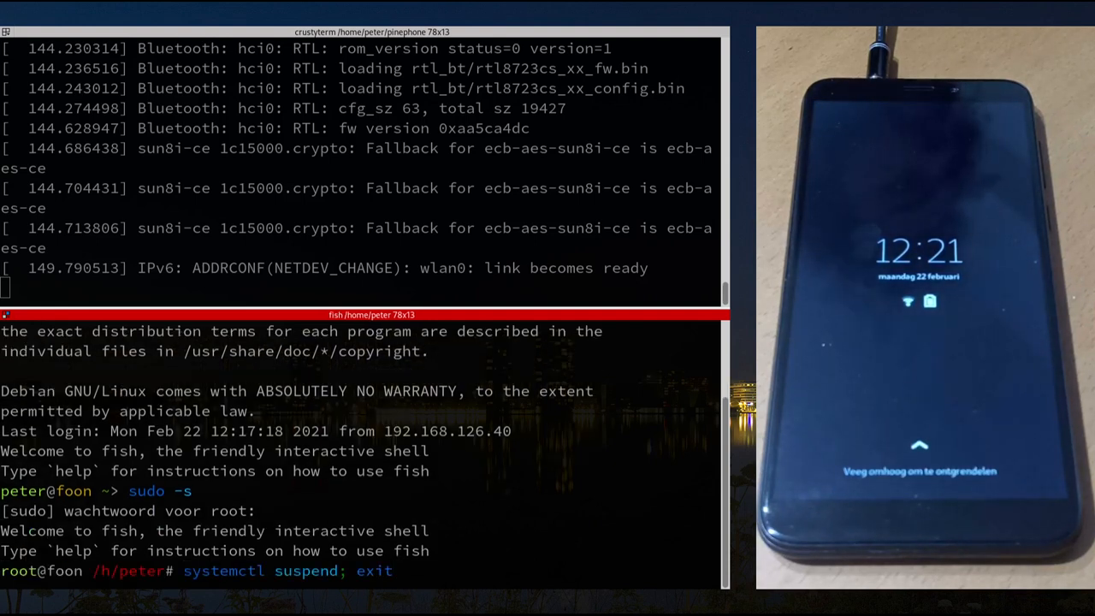
{"action": "key", "text": "Return"}
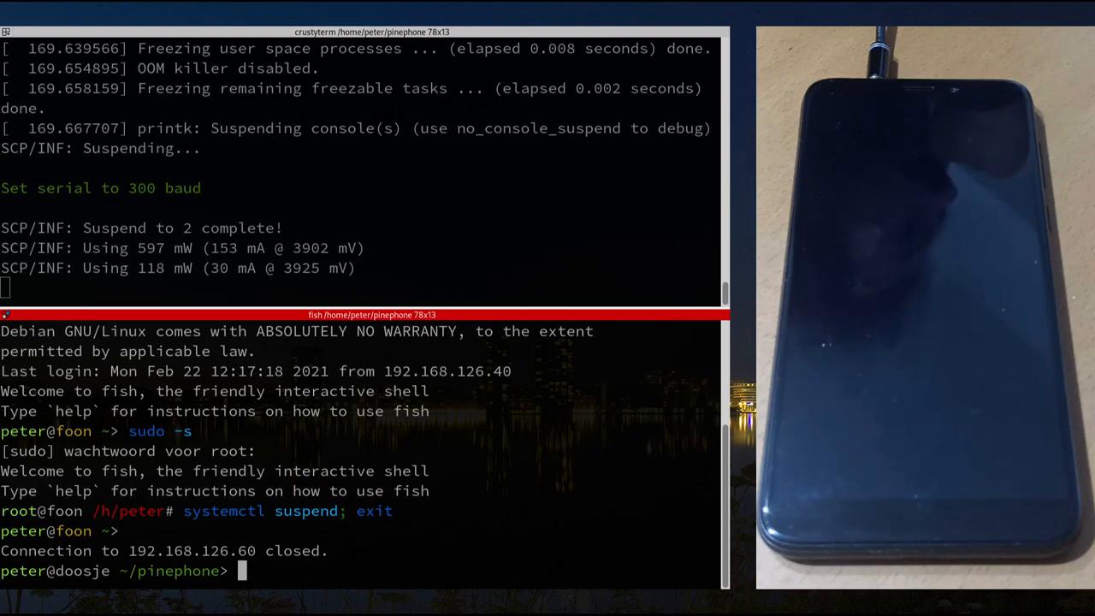
Reconnect with ssh 192.168.126.60 and request a root shell with sudo -s
{"action": "type", "text": "ssh 192.168.126.60"}
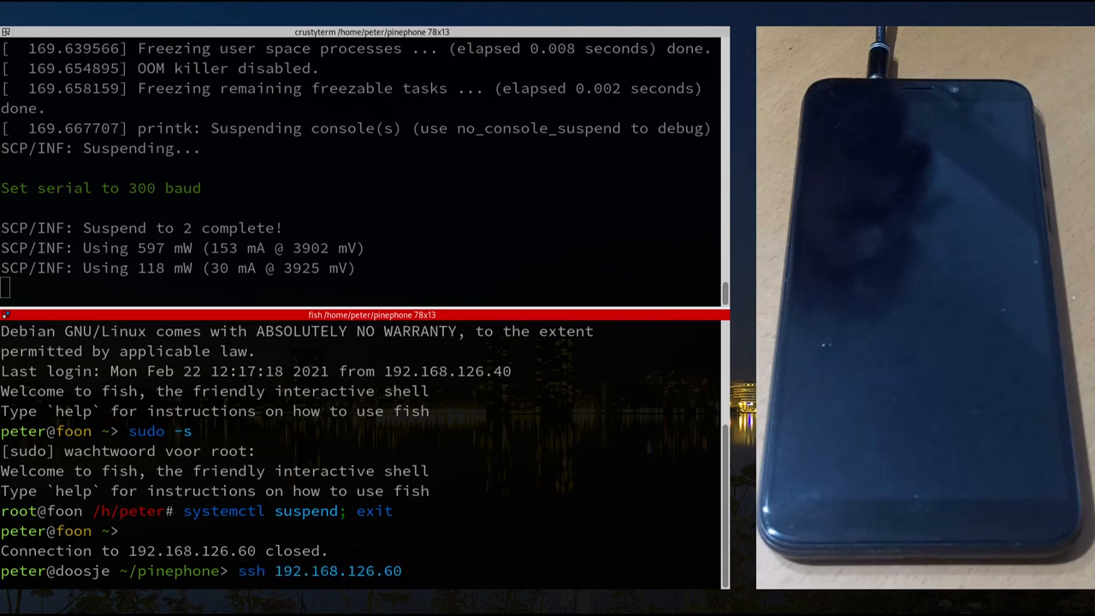
{"action": "key", "text": "Return"}
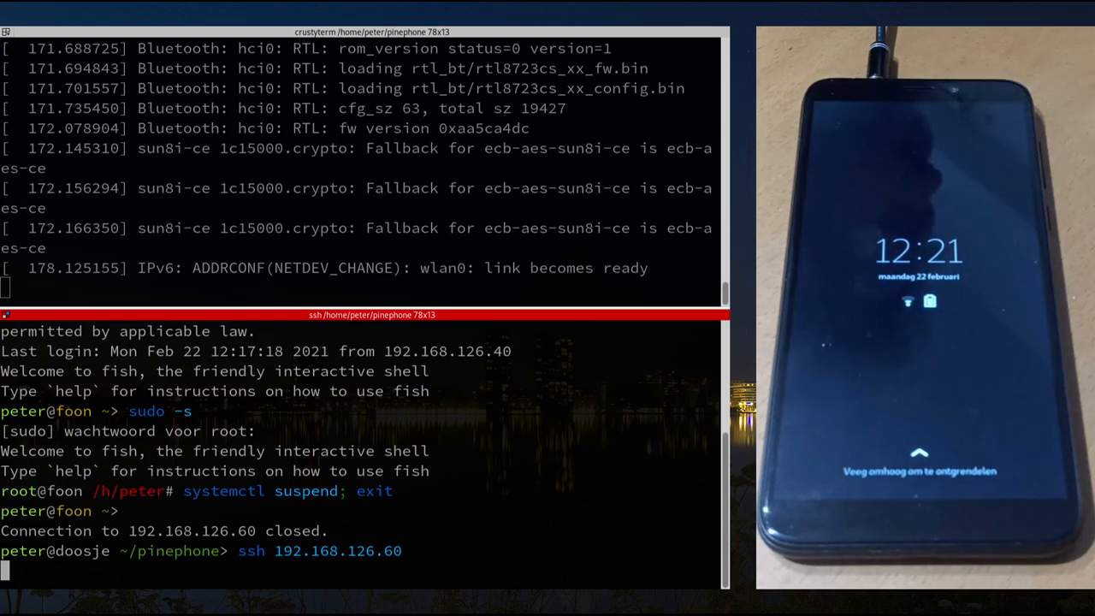
{"action": "key", "text": "Return"}
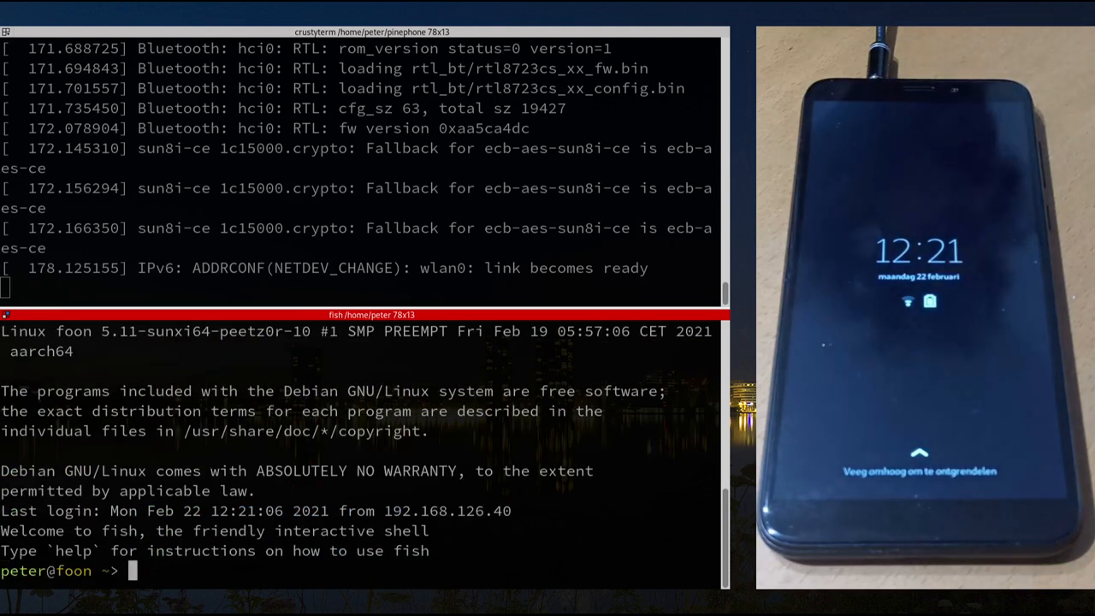
{"action": "type", "text": "sudo -s"}
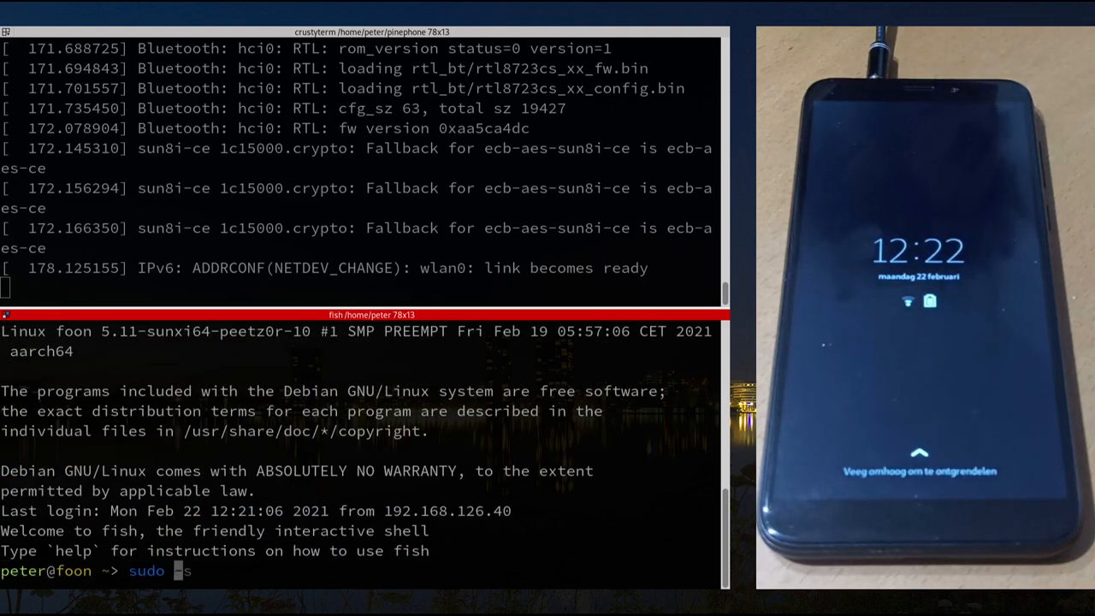
{"action": "key", "text": "Return"}
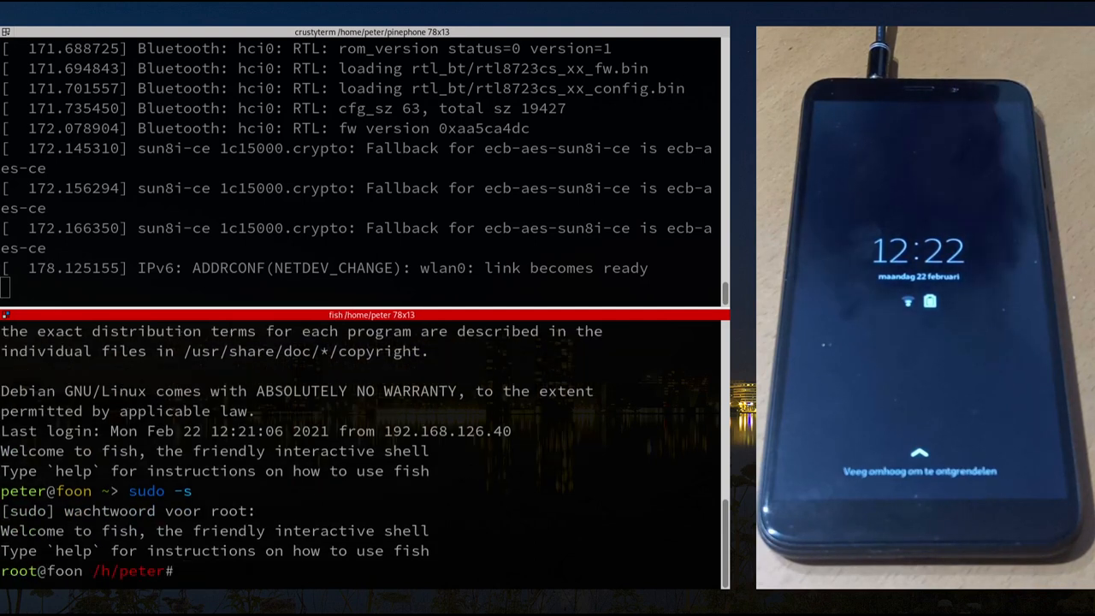
Print /proc/net/rtl8723cs/wlan0/wow_pattern_info and scroll through the wake pattern table
{"action": "type", "text": "cat /proc/net/rtl8723cs/wlan0/wow_pattern_info"}
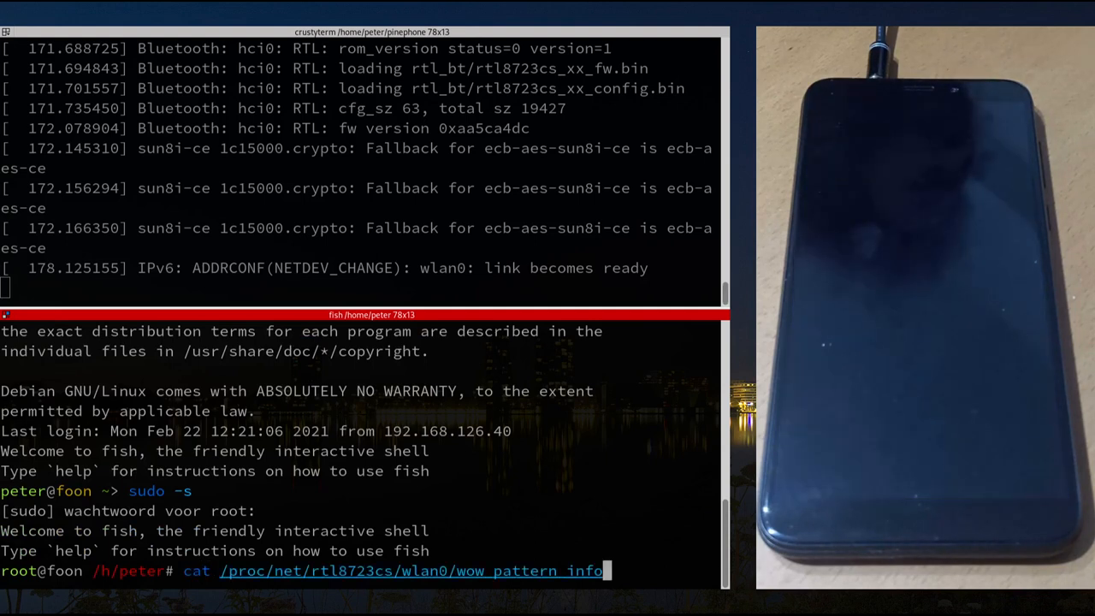
{"action": "key", "text": "Return"}
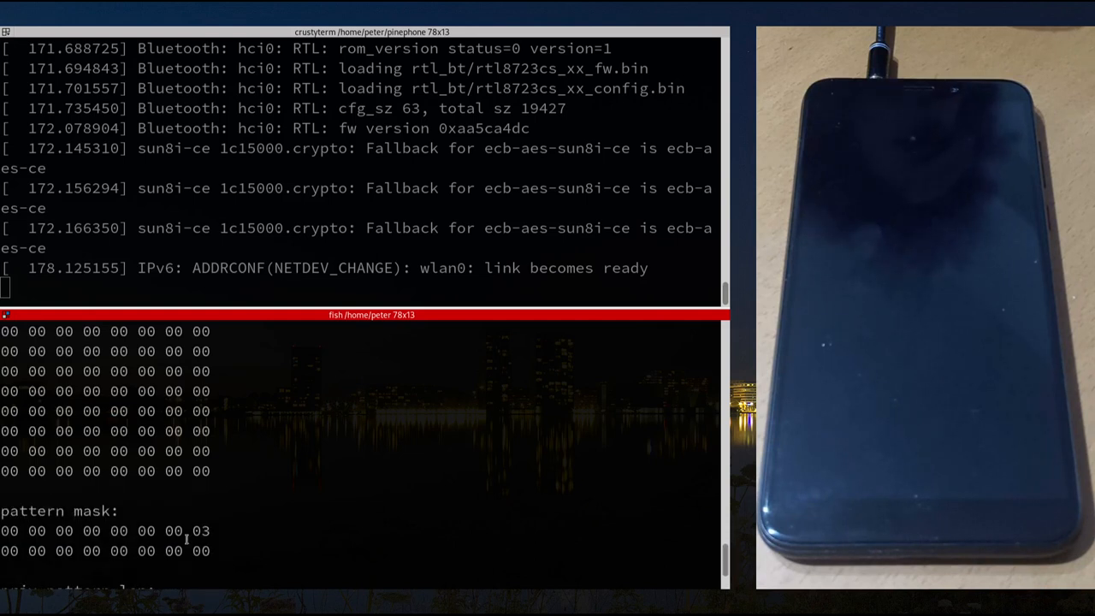
{"action": "scroll", "scroll_direction": "down", "scroll_amount": 3}
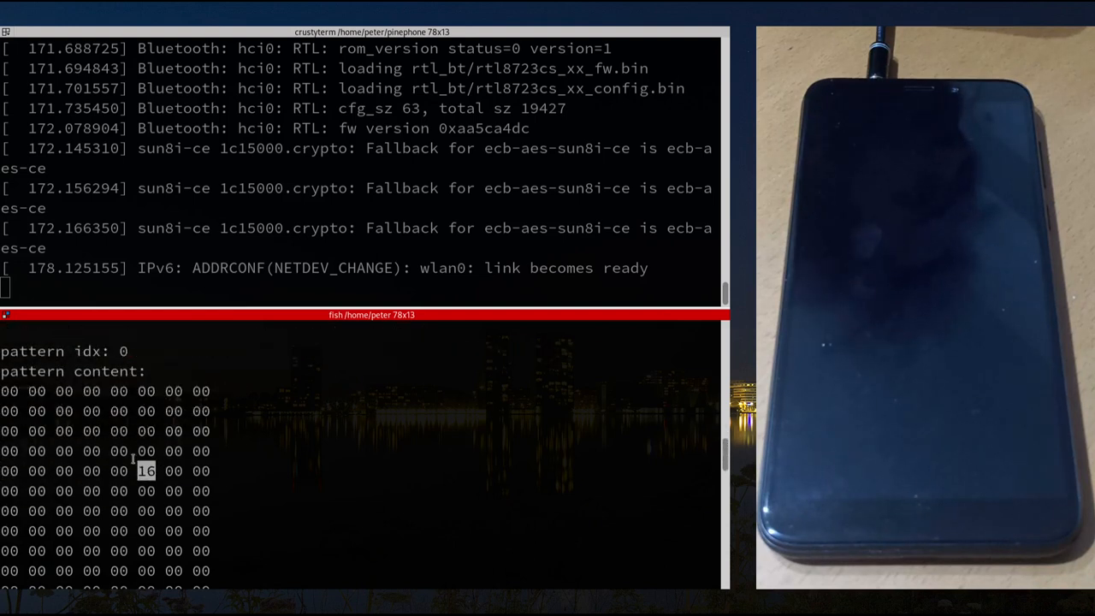
{"action": "scroll", "scroll_direction": "down", "scroll_amount": 3}
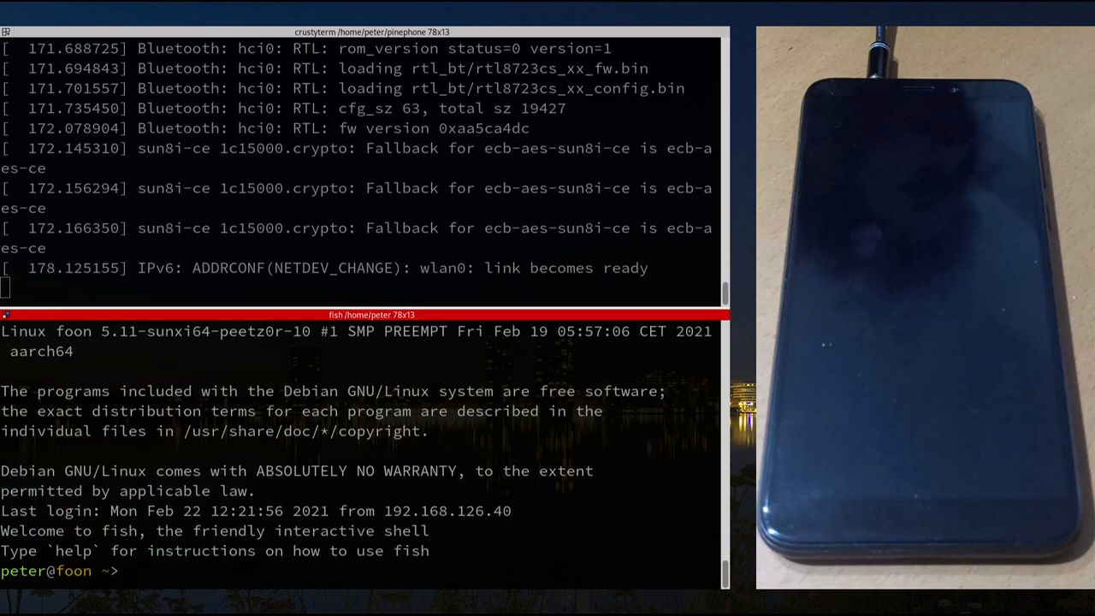
{"action": "type", "text": "sudo -s"}
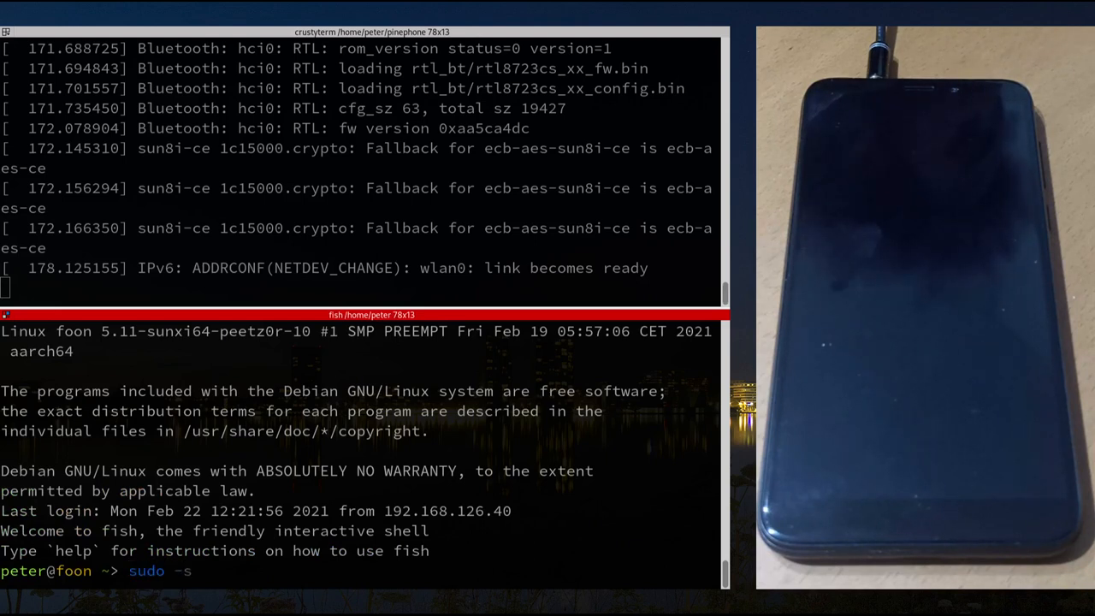
{"action": "type", "text": "systemctl start phosh"}
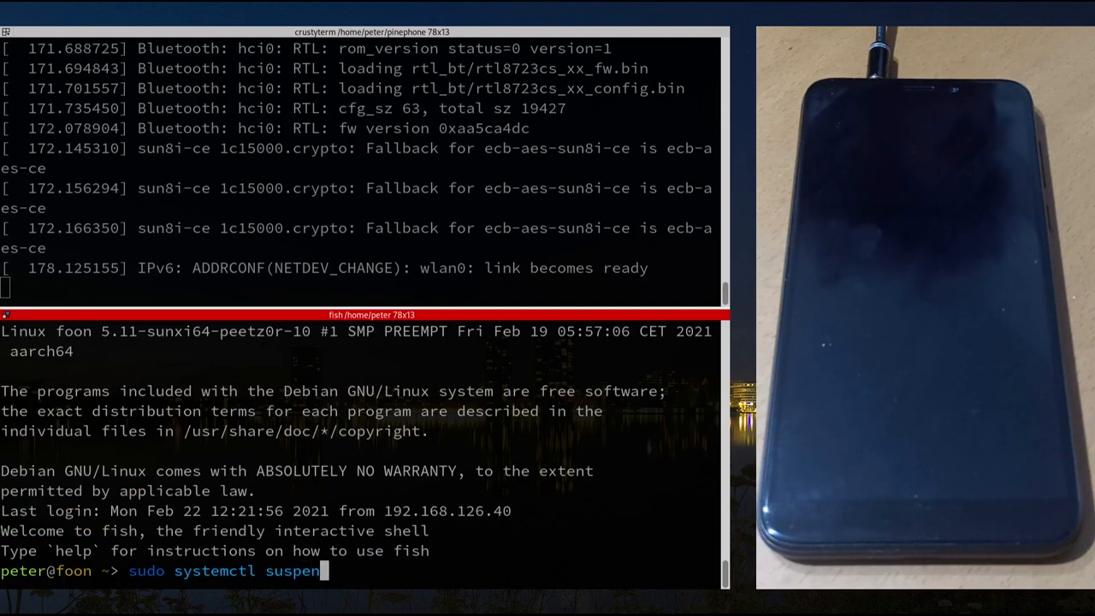
{"action": "type", "text": "d; ex"}
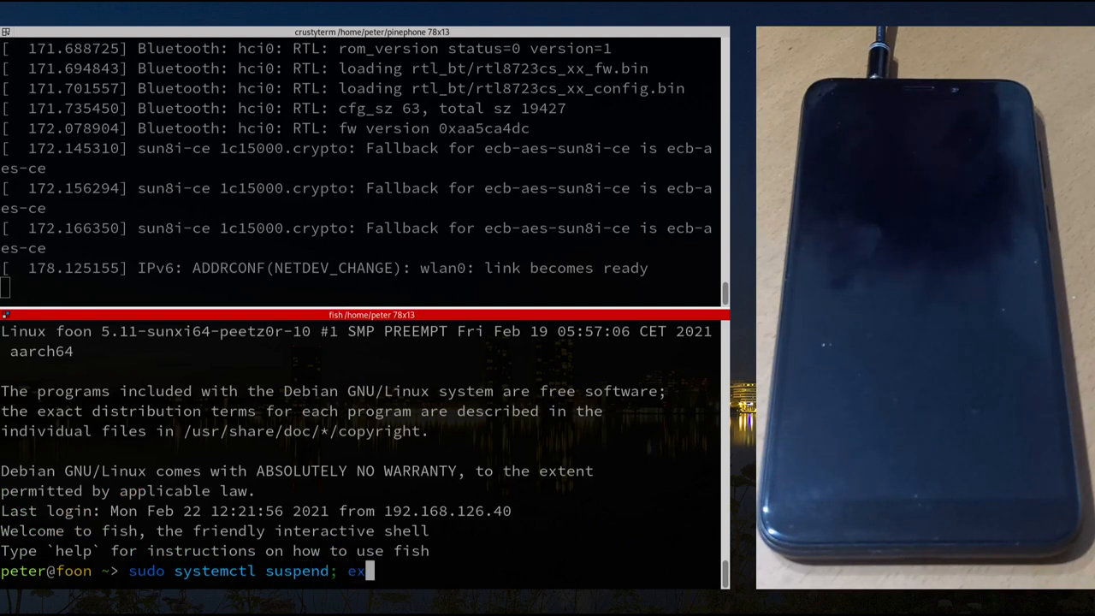
{"action": "key", "text": "Return"}
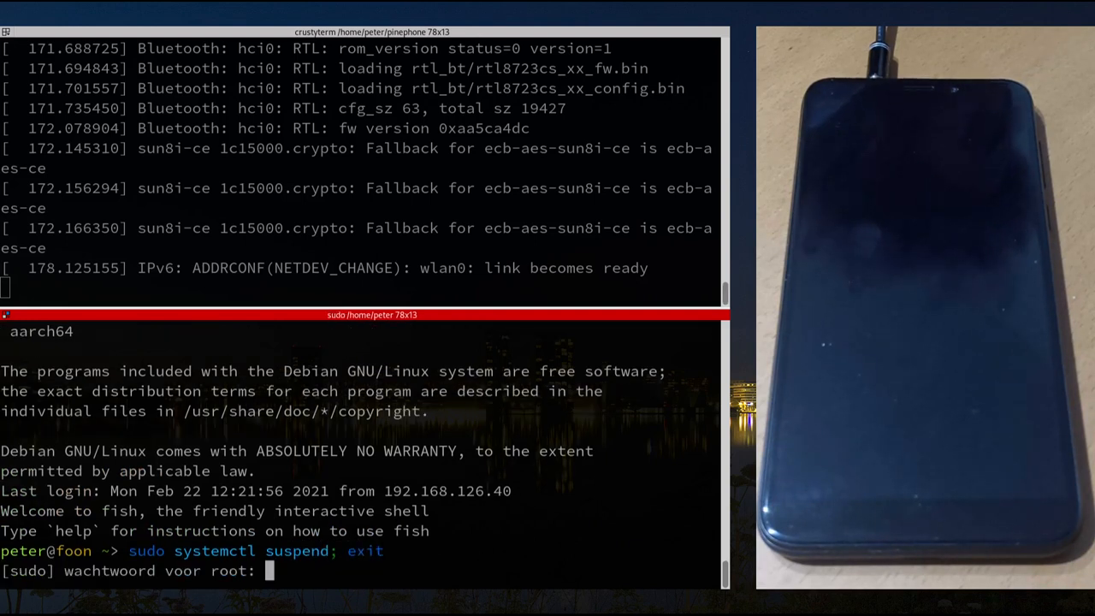
{"action": "key", "text": "Return"}
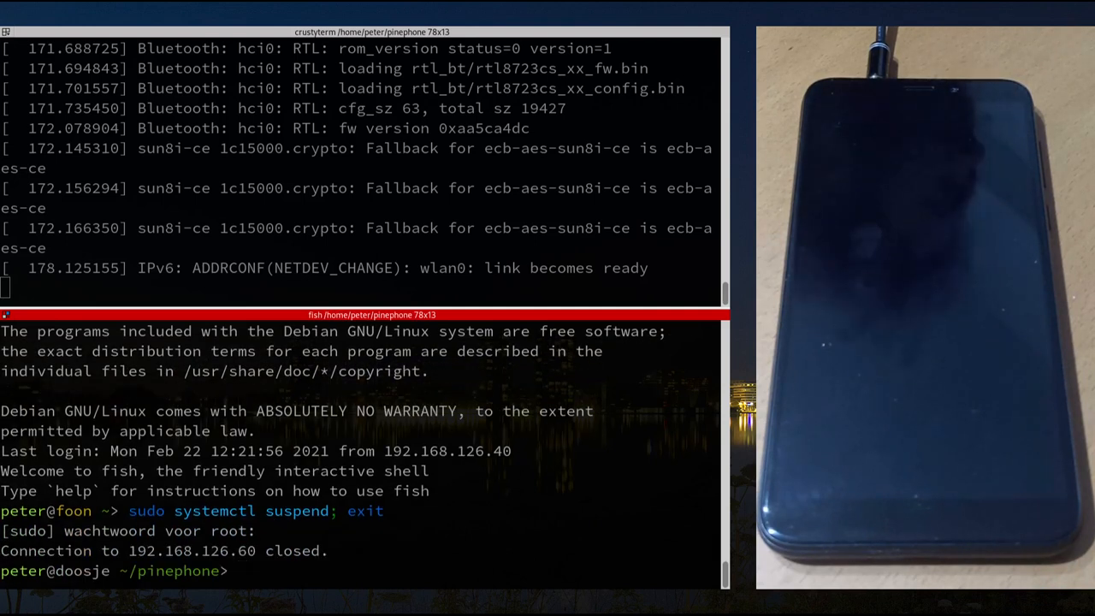
{"action": "type", "text": "ssh 2a02:58:42:4300:b6b:5219:b39:4dea"}
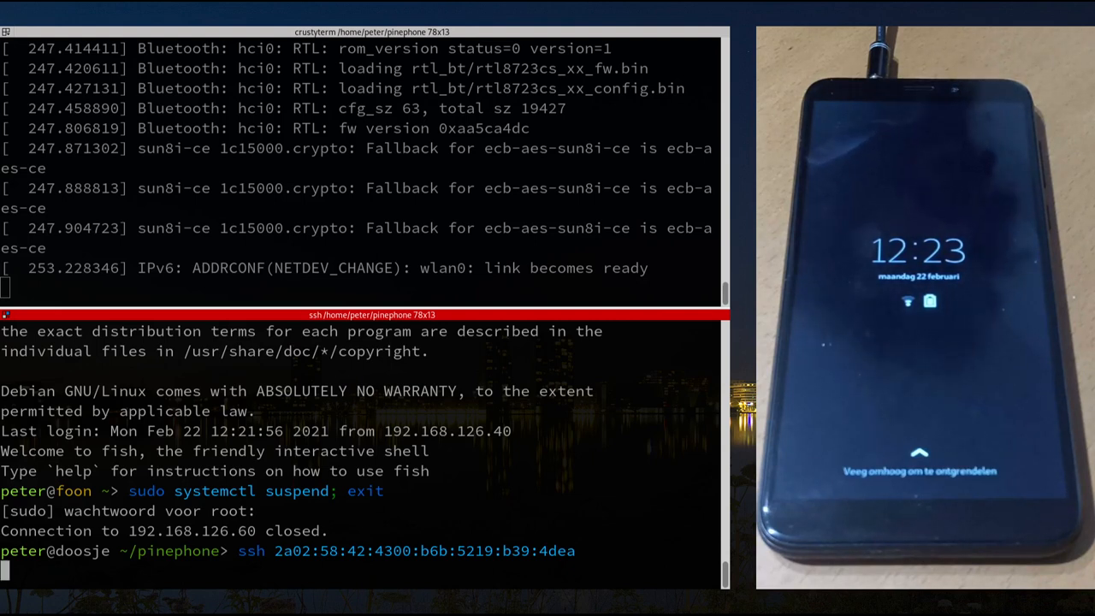
Open the IPv6 session, run sudo systemctl suspend; exit, then enter ssh vps1.haas-en-berg.nl
{"action": "key", "text": "Return"}
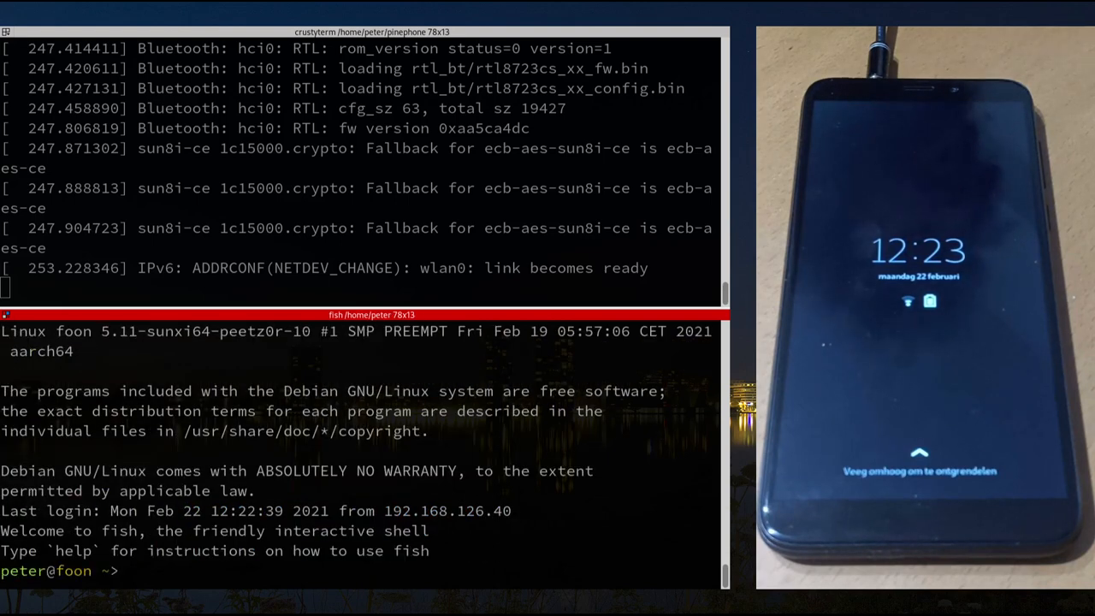
{"action": "type", "text": "sudo systemctl suspend; exit"}
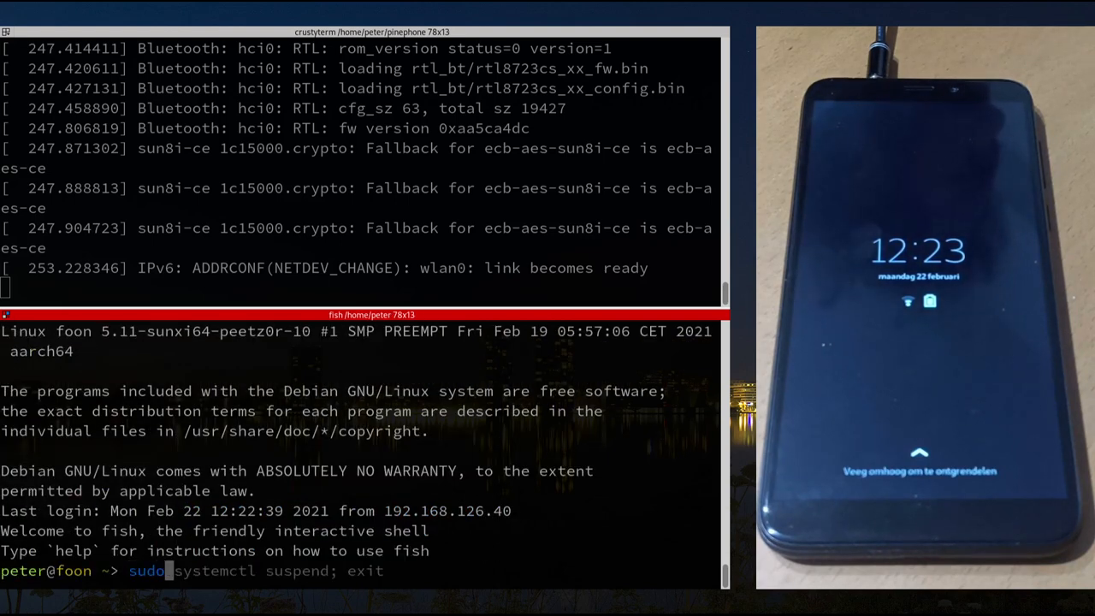
{"action": "key", "text": "Return"}
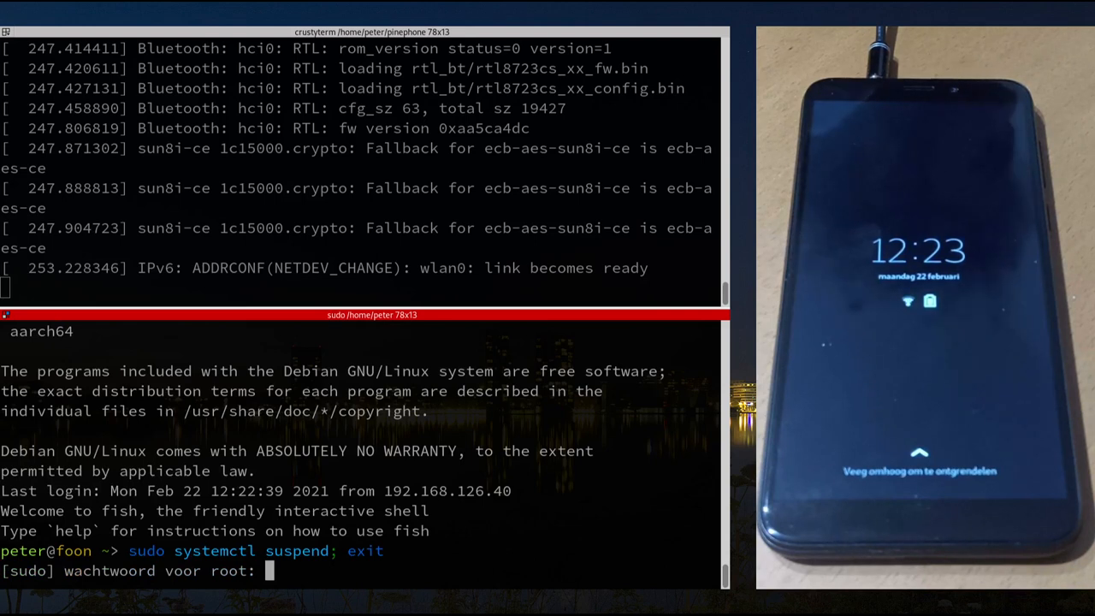
{"action": "key", "text": "Return"}
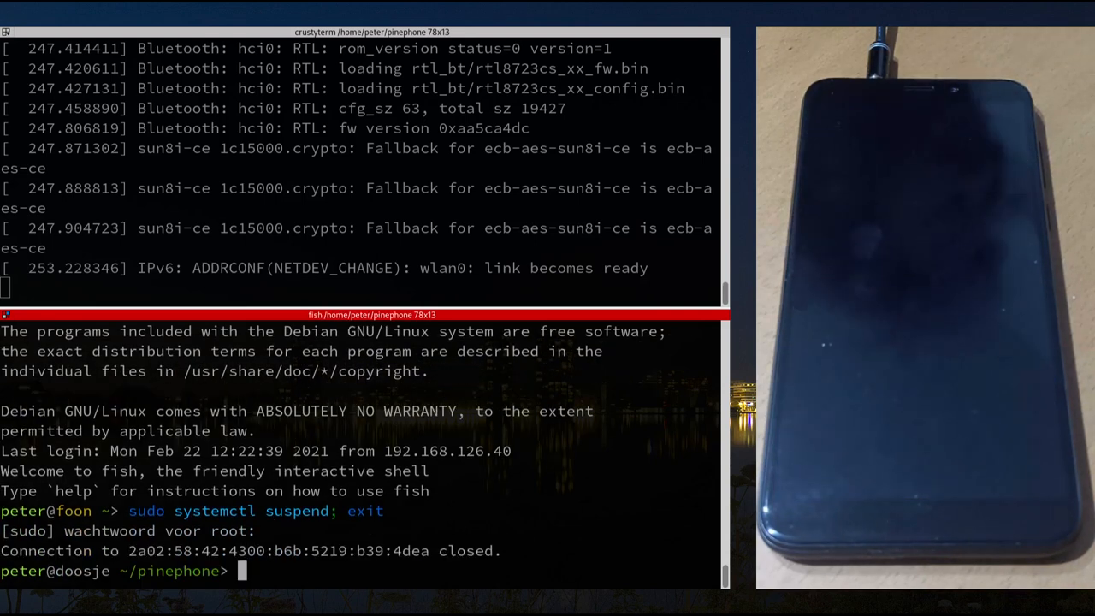
{"action": "type", "text": "ssh vps1.haas-en-berg.nl"}
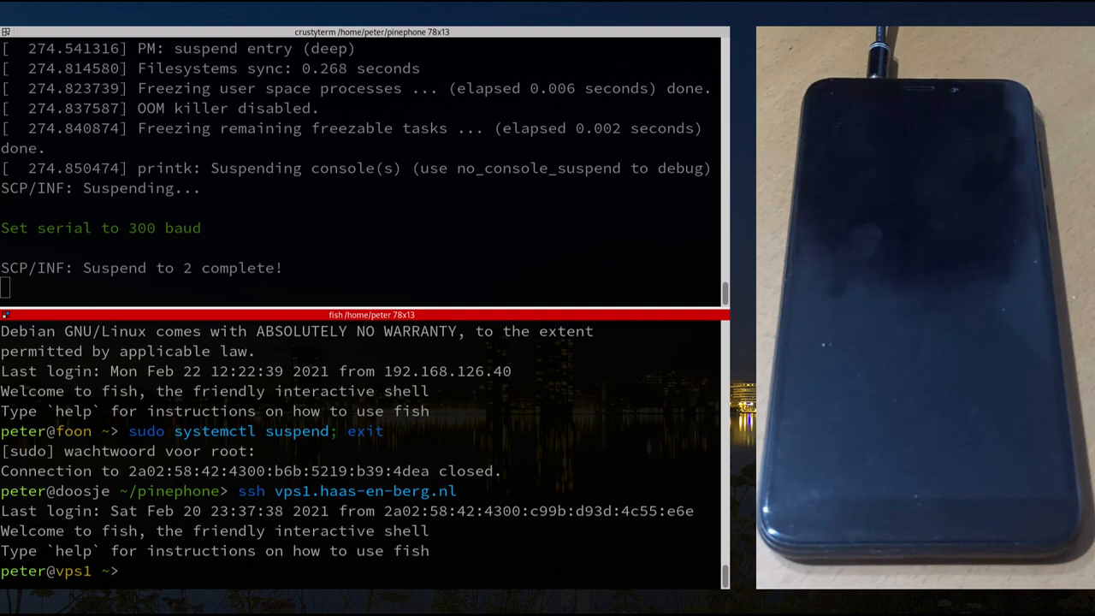
From vps1, ssh to 2a02:58:42:4300:b6b:5219:b39:4dea and answer yes to the host-key prompt
{"action": "type", "text": "ssh 2a02:58:42:4300:b6b:5219:b39:4dea"}
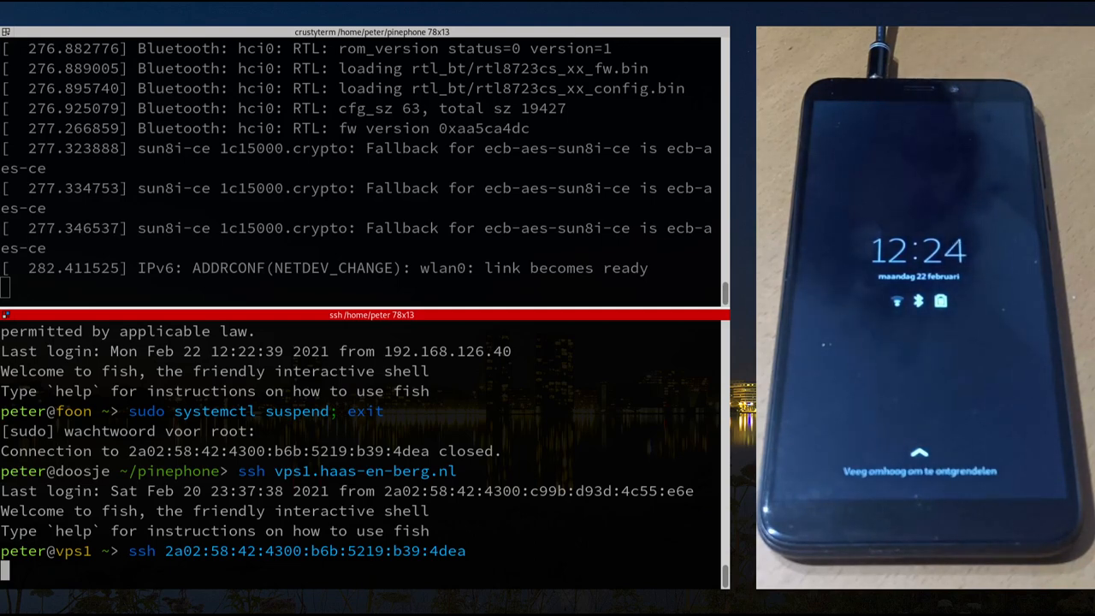
{"action": "key", "text": "Return"}
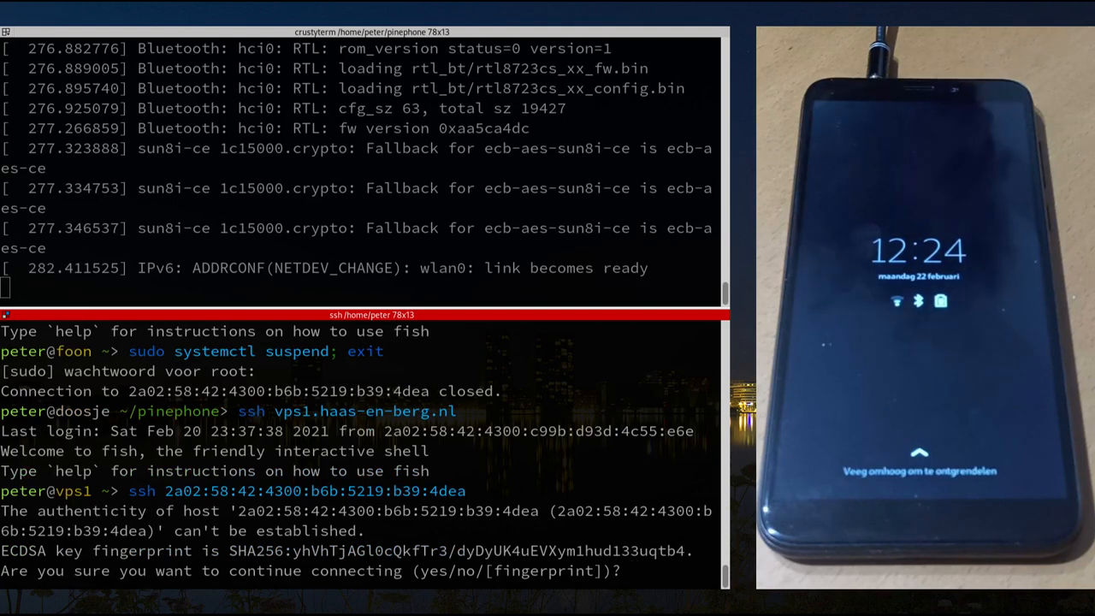
{"action": "type", "text": "yes"}
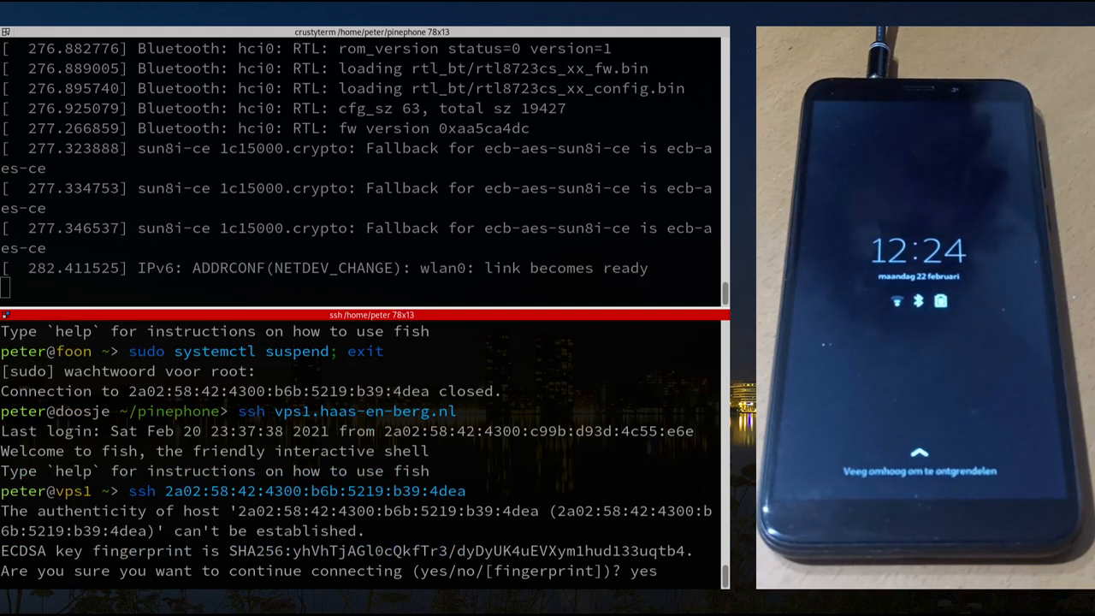